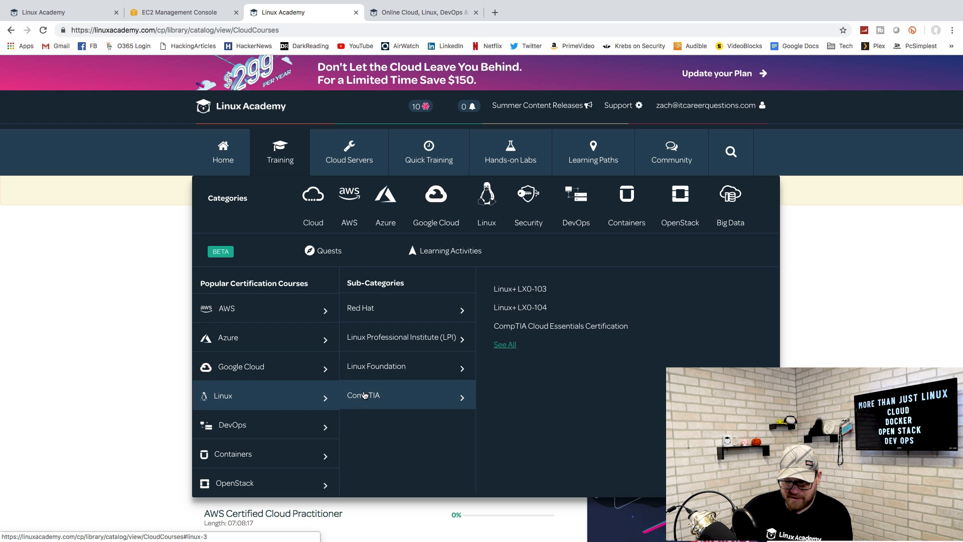
pyautogui.moveTo(362, 308)
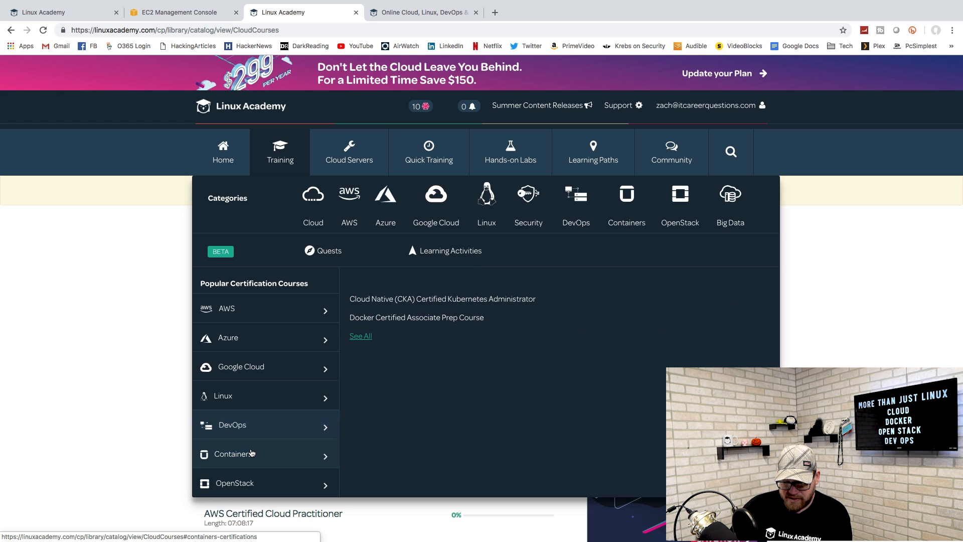
pyautogui.moveTo(251, 454)
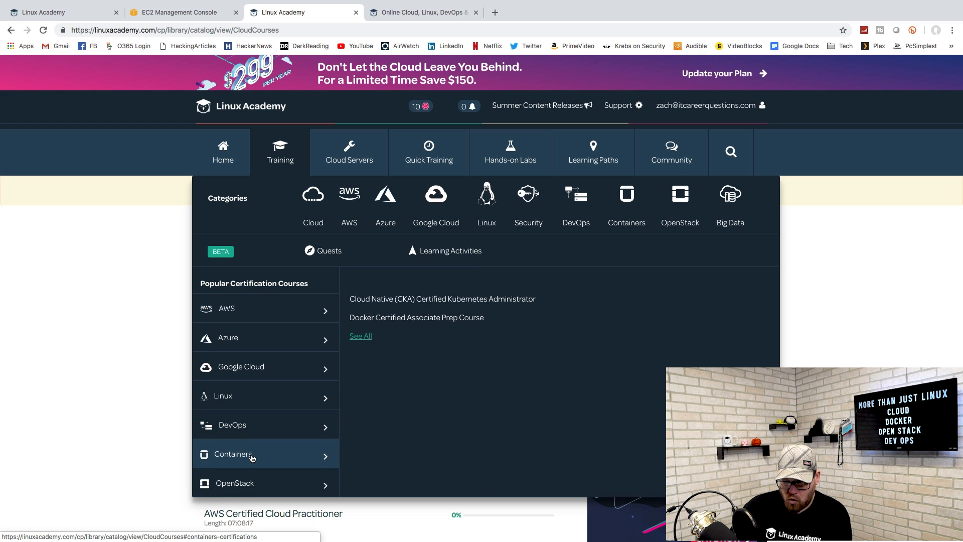
# Step: Browse the Containers certification courses under Popular Certification Courses
pyautogui.click(591, 151)
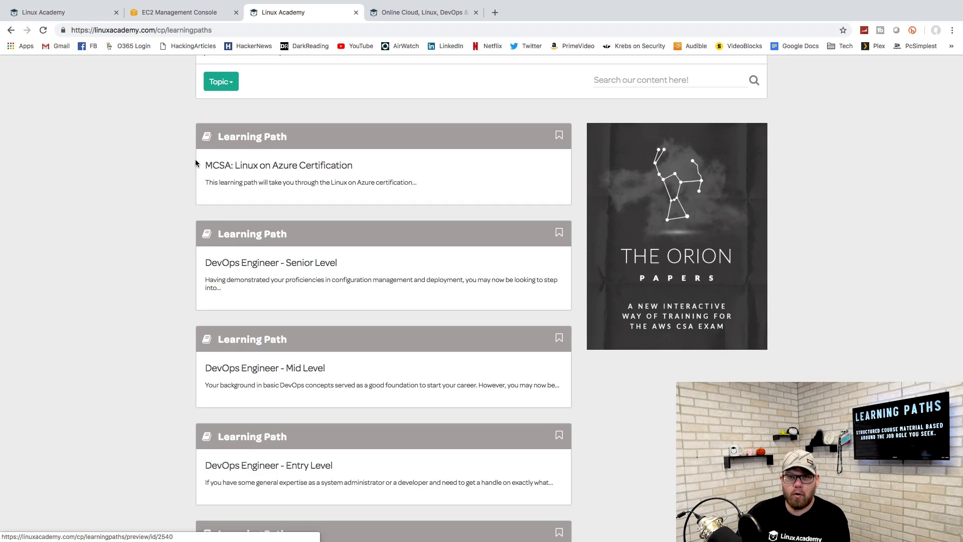
pyautogui.scroll(-3)
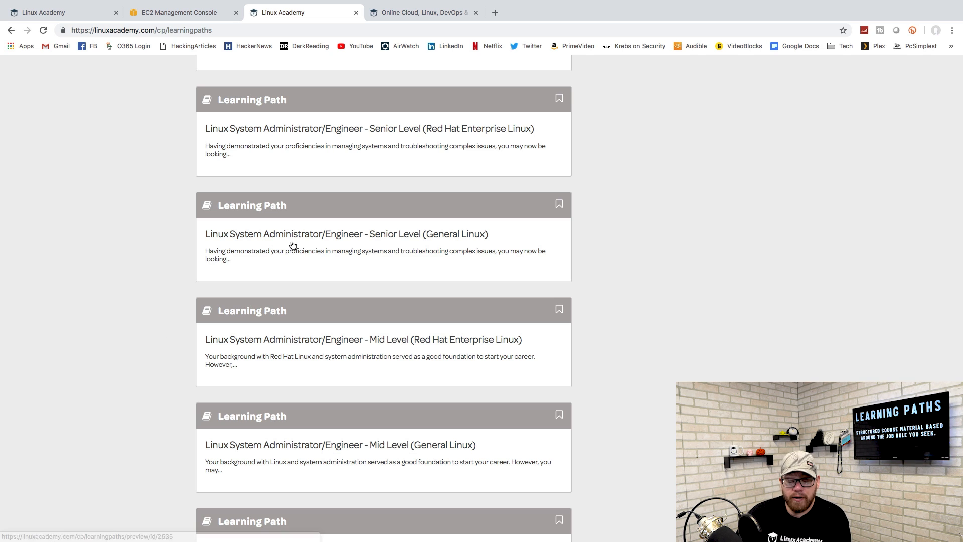
pyautogui.moveTo(244, 243)
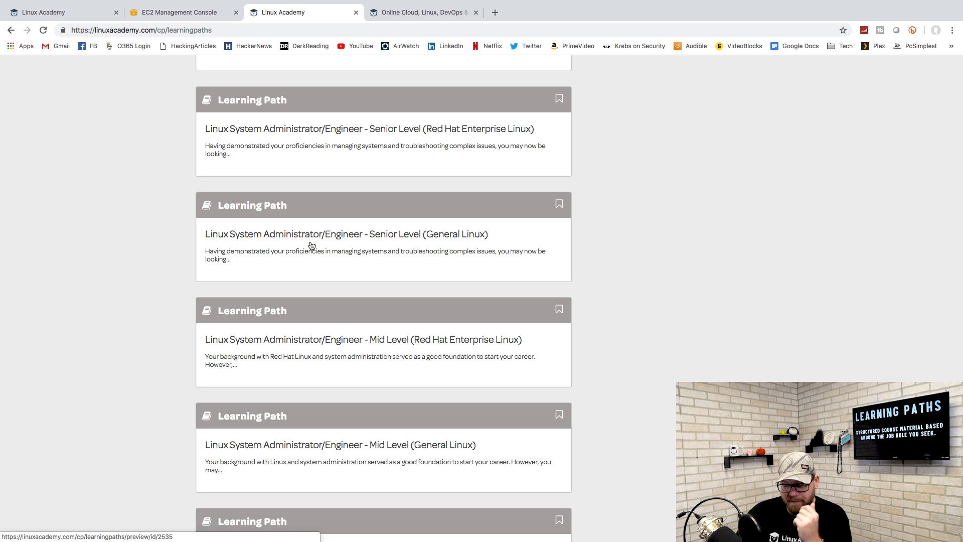
pyautogui.click(346, 233)
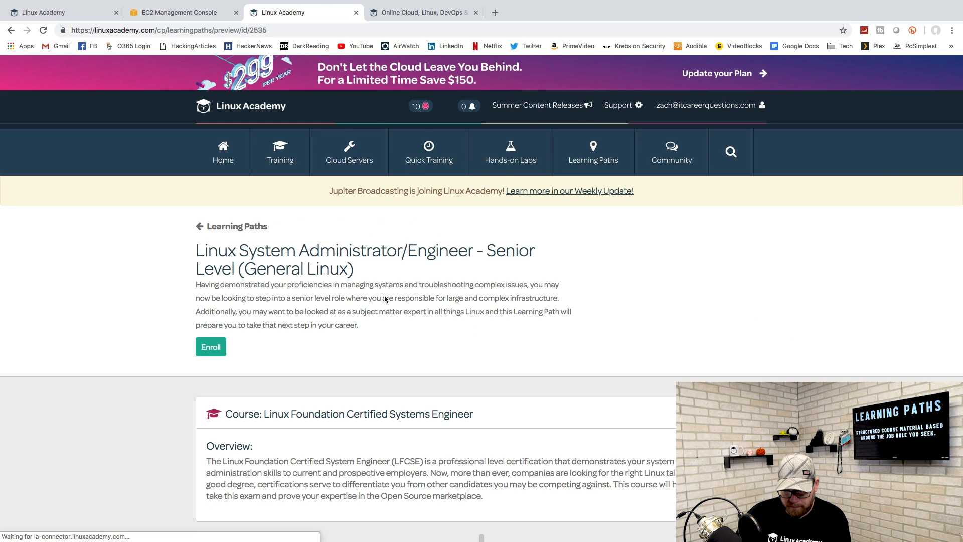
pyautogui.scroll(-3)
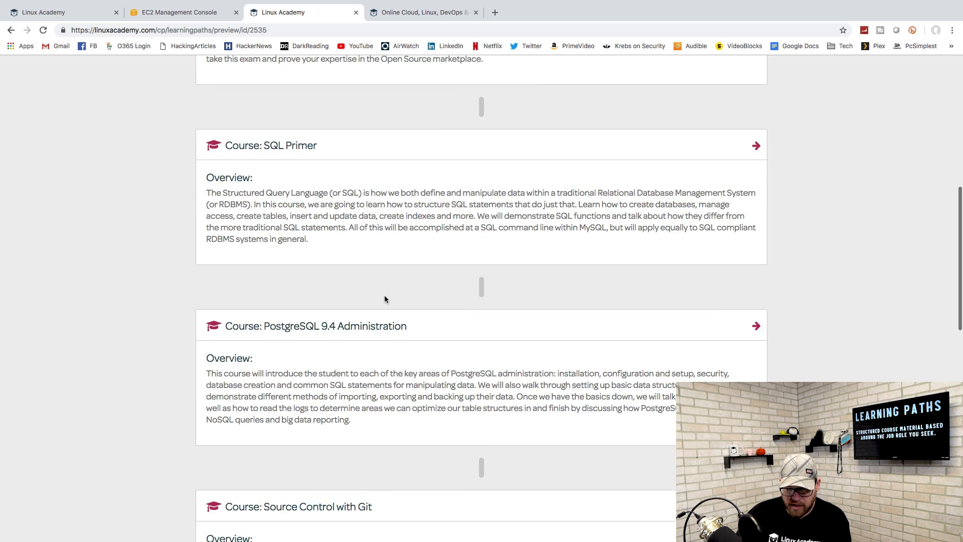
pyautogui.scroll(-3)
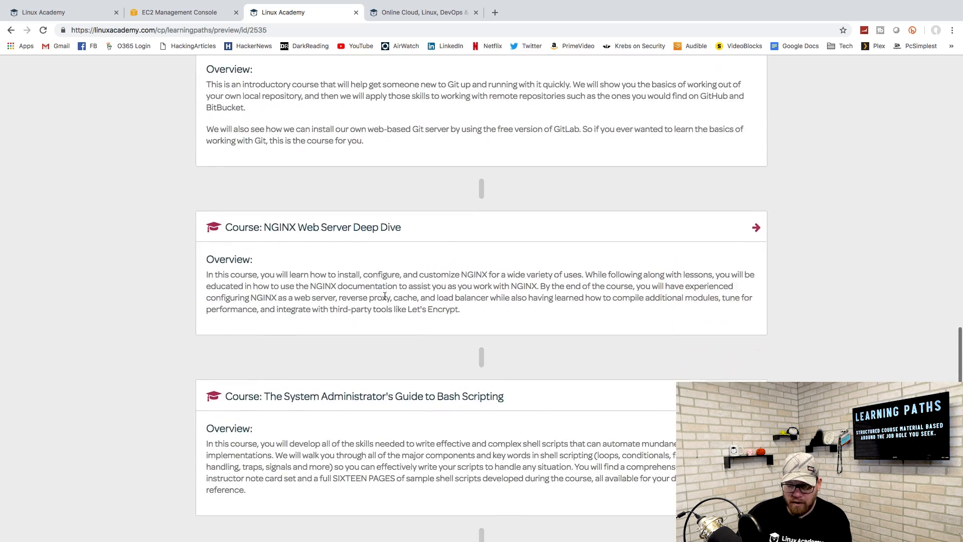
pyautogui.scroll(-3)
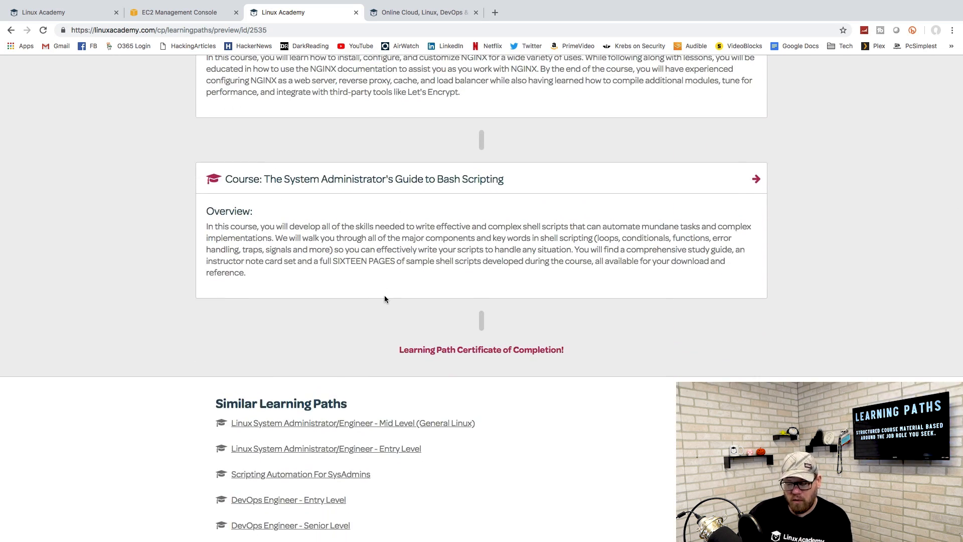
pyautogui.scroll(-3)
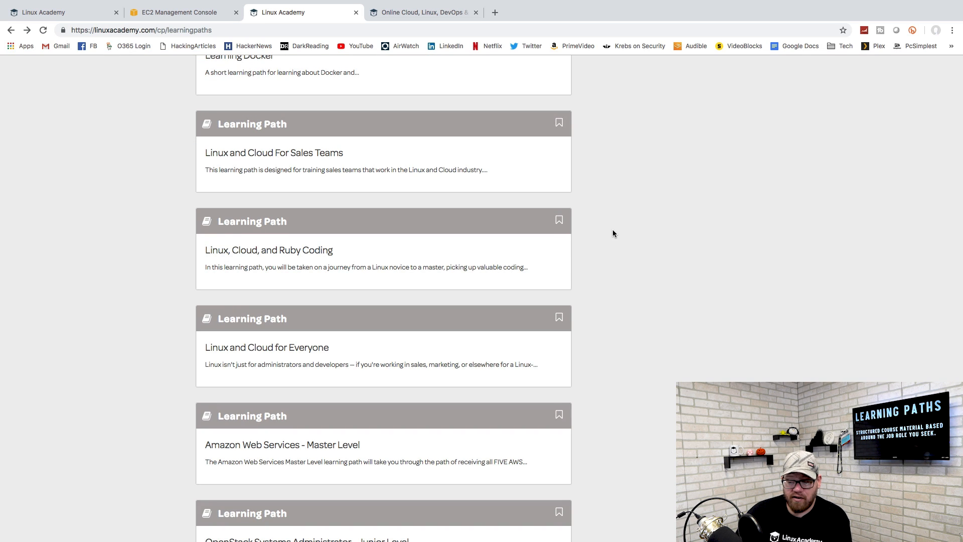
# Step: Open the Amazon Web Services - Master Level path and skim its course list
pyautogui.scroll(-3)
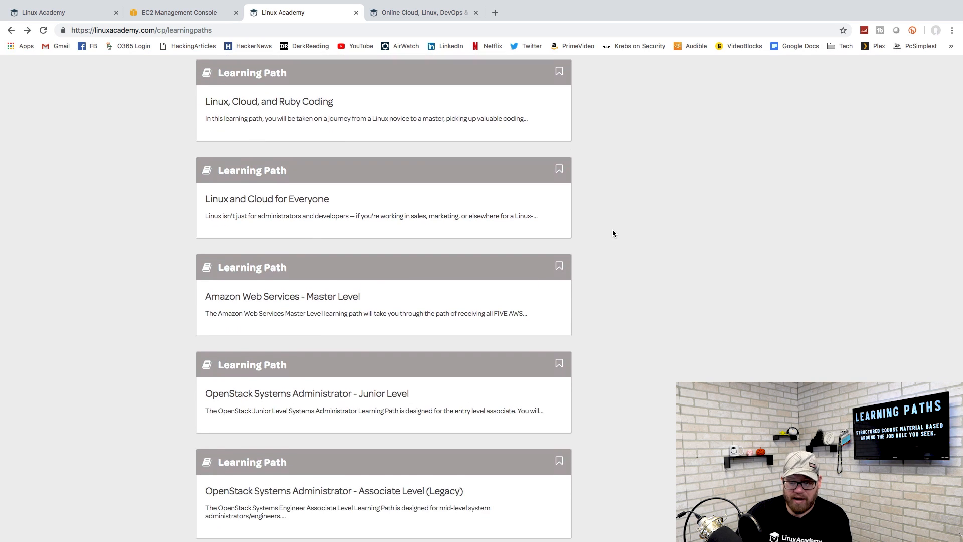
pyautogui.scroll(-3)
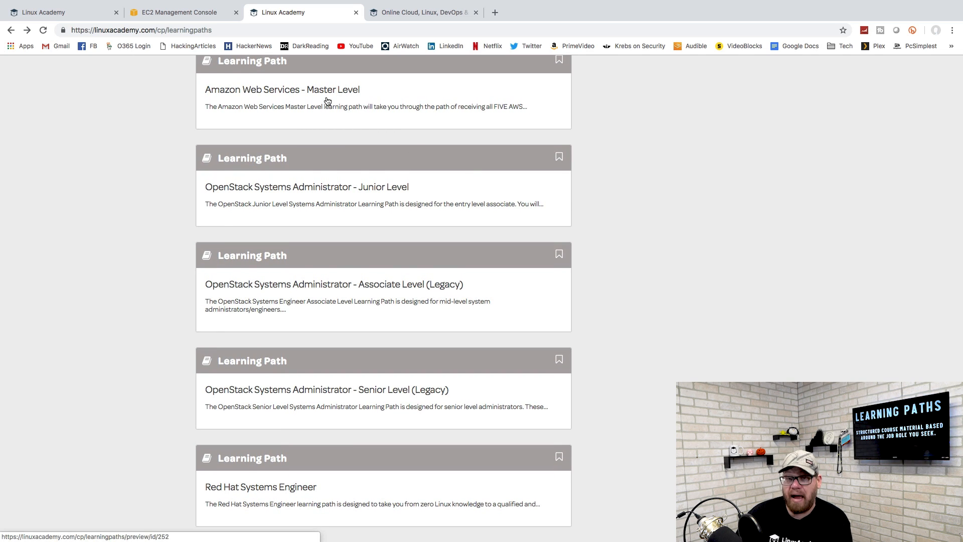
pyautogui.click(281, 89)
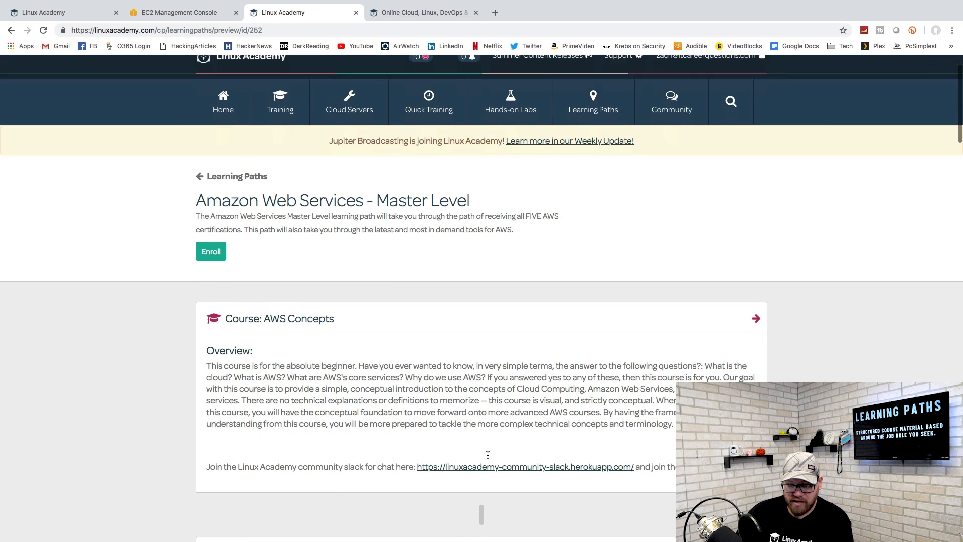
pyautogui.scroll(-3)
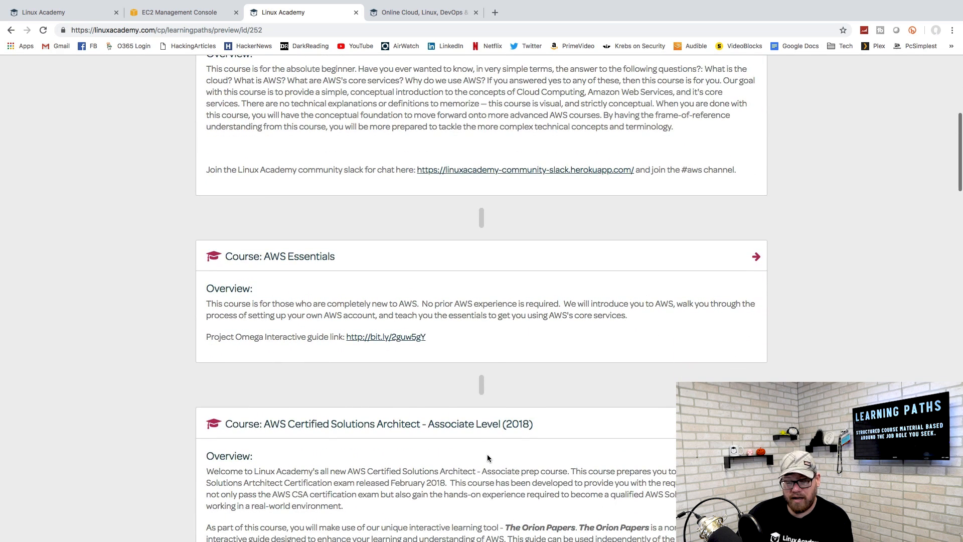
pyautogui.scroll(3)
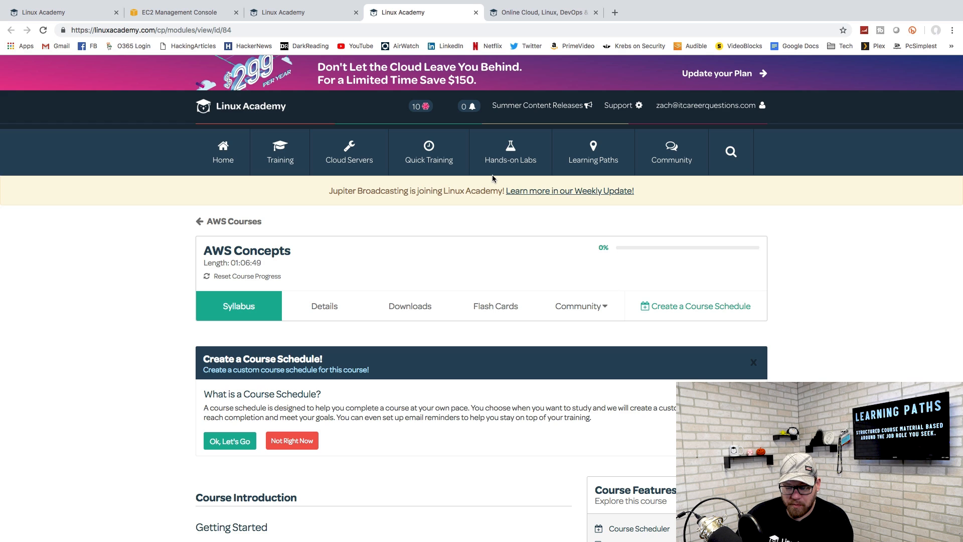
pyautogui.moveTo(248, 276)
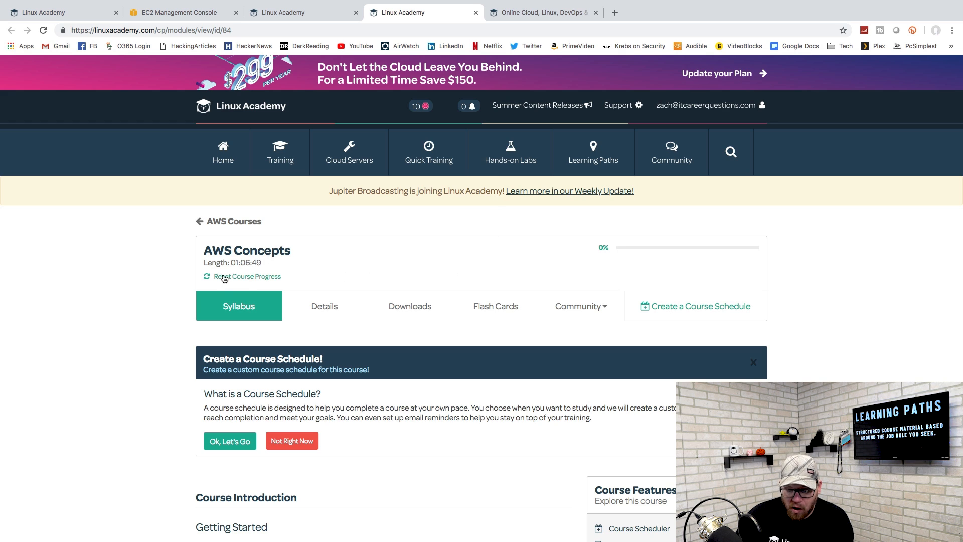
# Step: Scroll the AWS Concepts syllabus and start the Course Features and Tools lesson
pyautogui.scroll(-3)
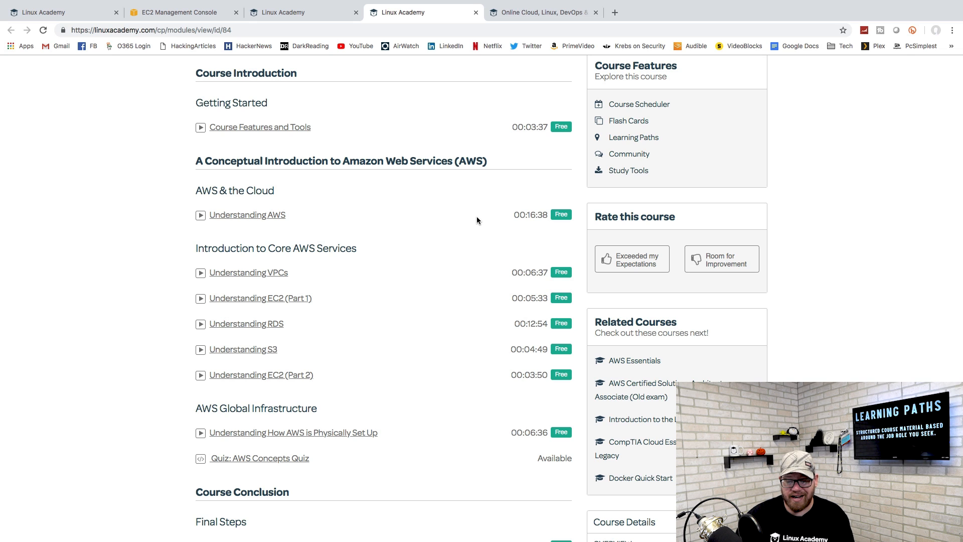
pyautogui.click(260, 127)
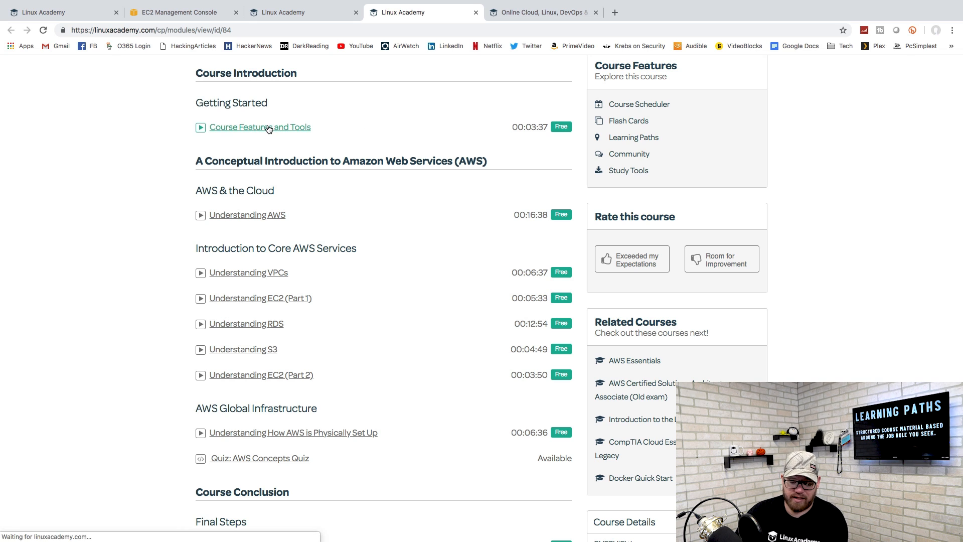
pyautogui.click(259, 127)
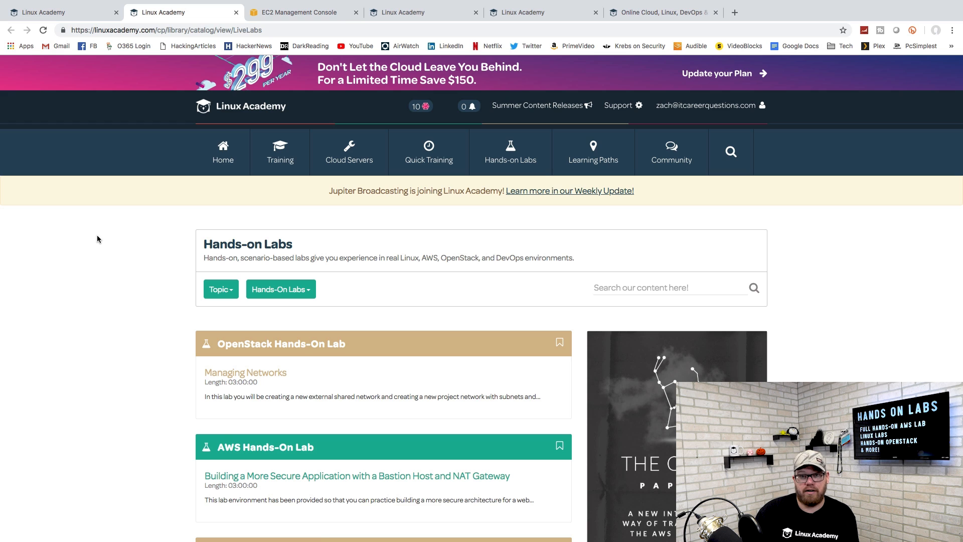
pyautogui.scroll(-3)
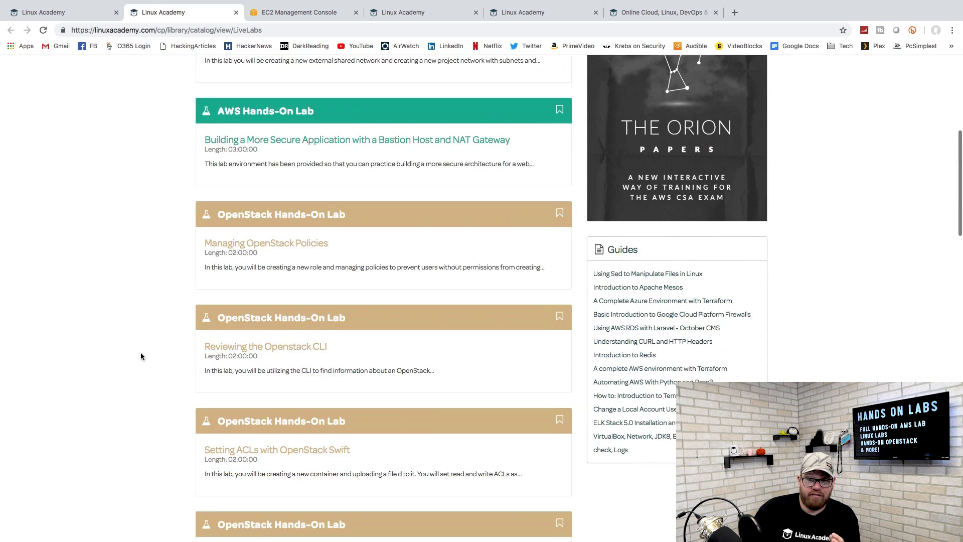
pyautogui.scroll(-3)
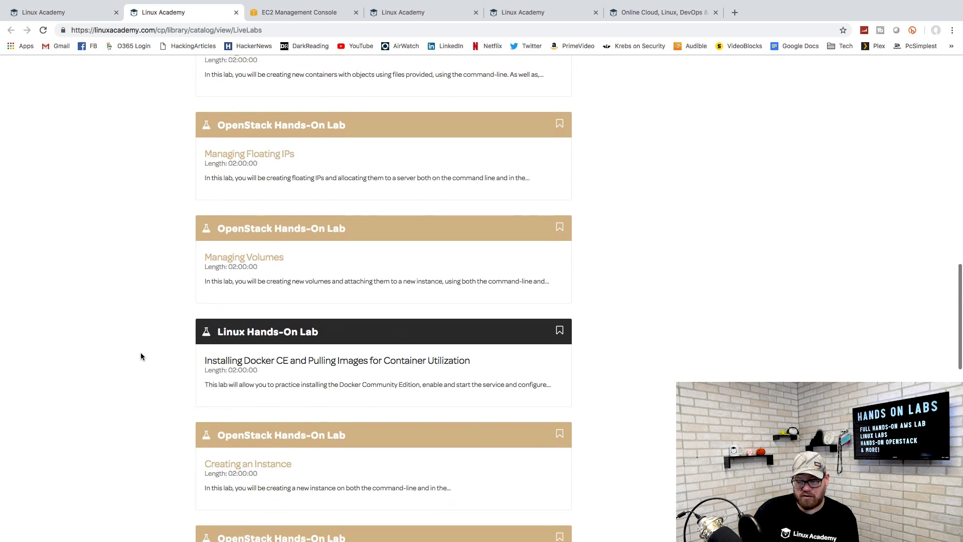
pyautogui.scroll(-3)
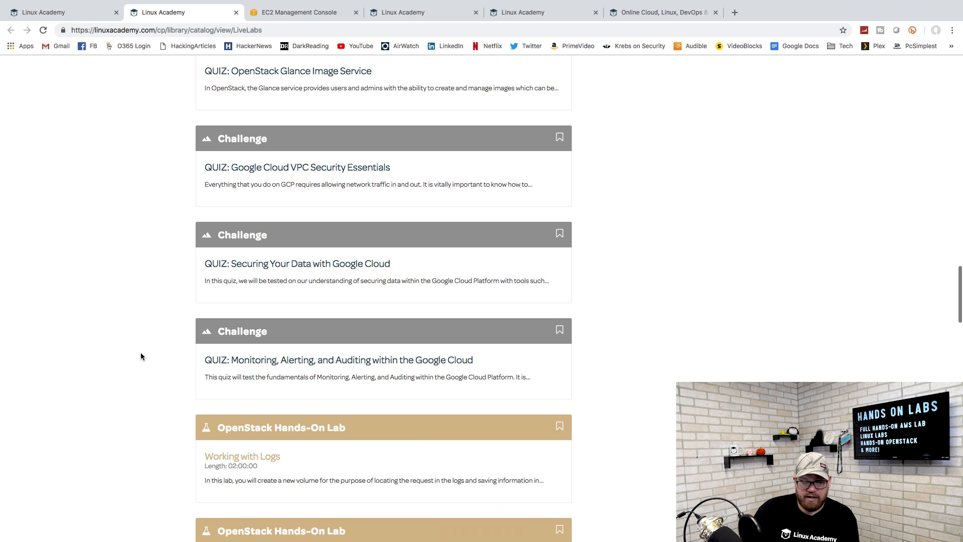
pyautogui.scroll(-3)
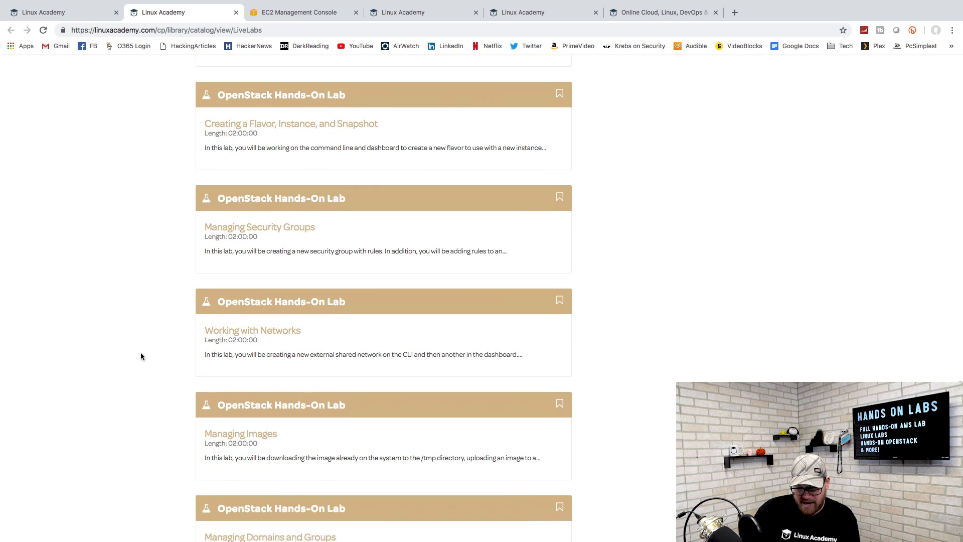
pyautogui.scroll(-3)
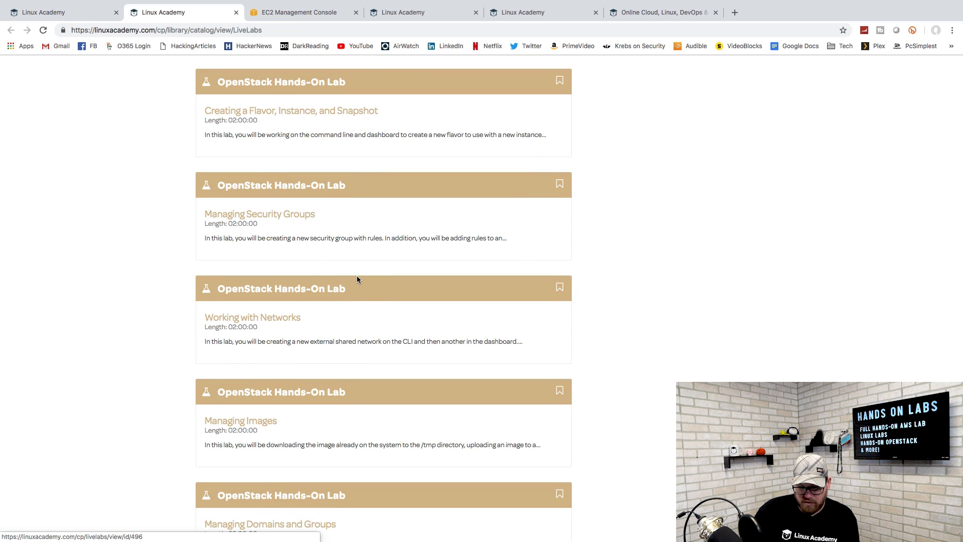
pyautogui.scroll(-3)
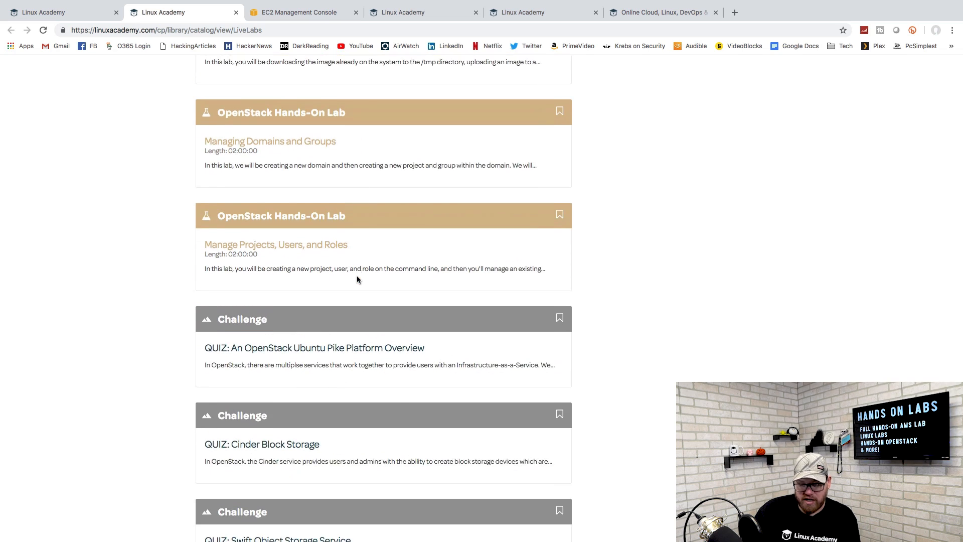
pyautogui.scroll(-3)
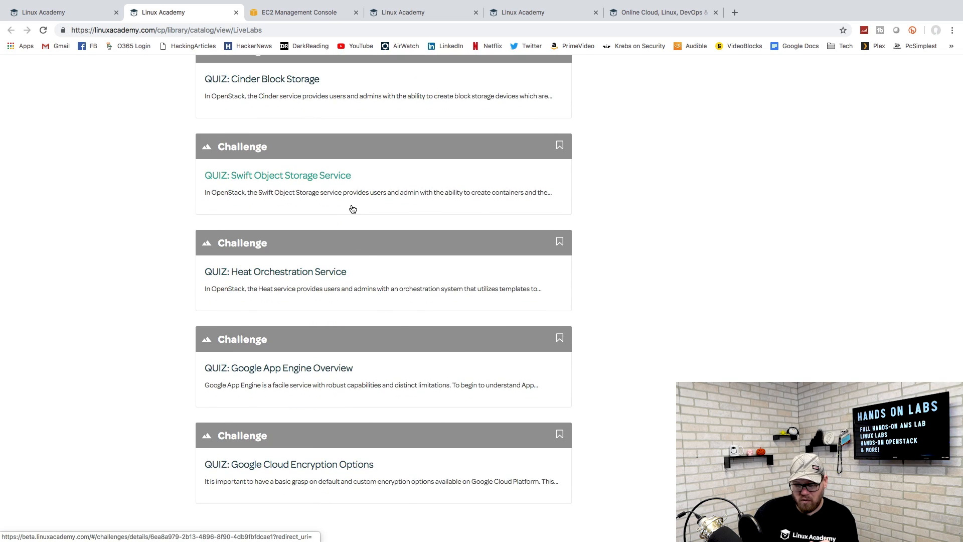